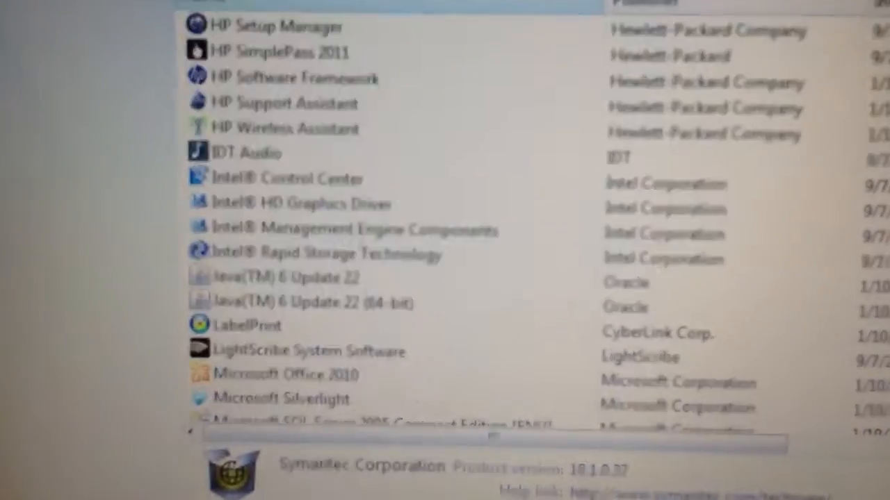
{"action": "scroll", "scroll_direction": "up", "scroll_amount": 3}
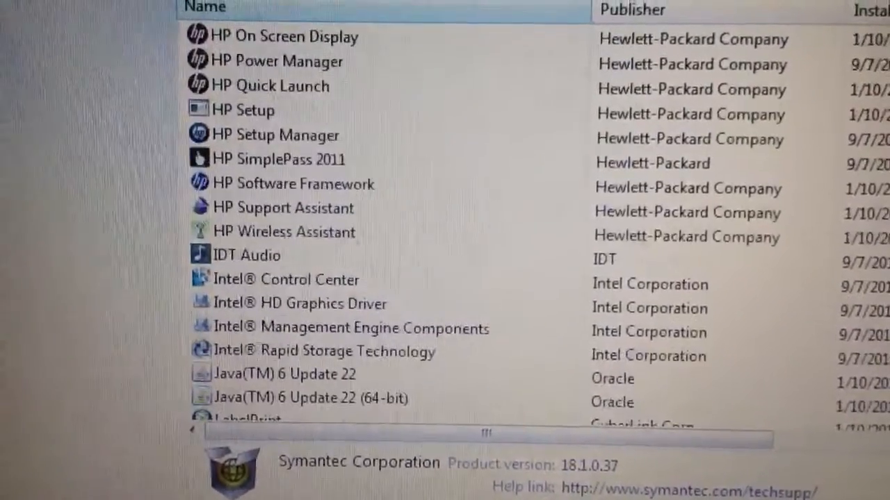
{"action": "scroll", "scroll_direction": "up", "scroll_amount": 3}
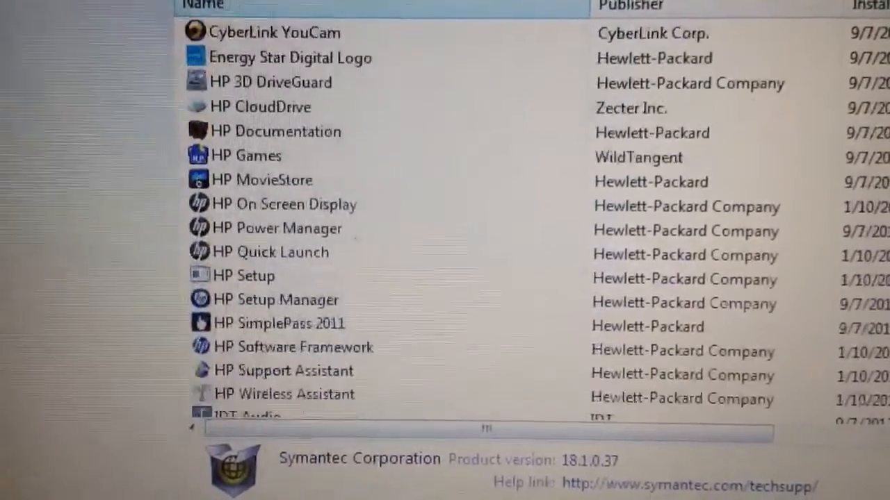
{"action": "scroll", "scroll_direction": "up", "scroll_amount": 3}
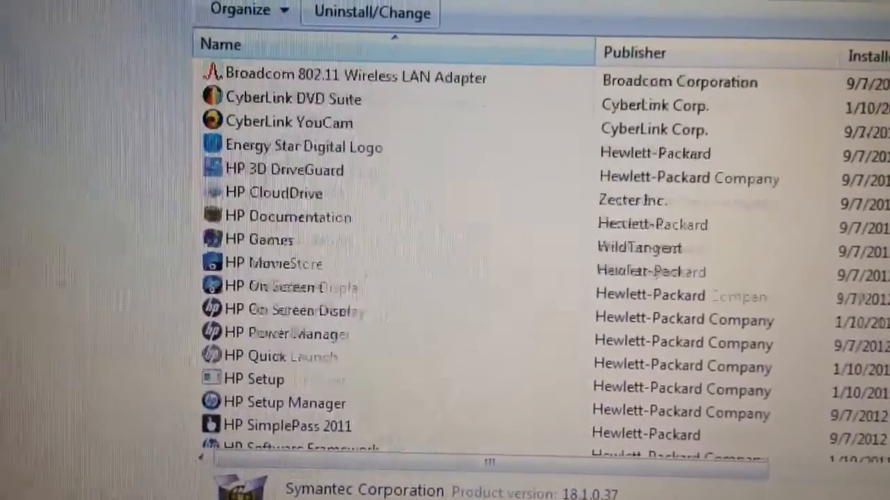
{"action": "scroll", "scroll_direction": "down", "scroll_amount": 3}
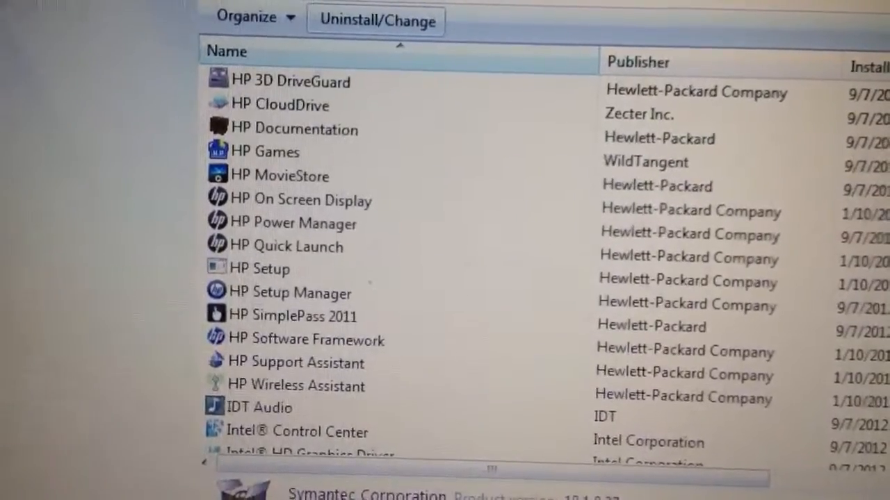
{"action": "scroll", "scroll_direction": "down", "scroll_amount": 3}
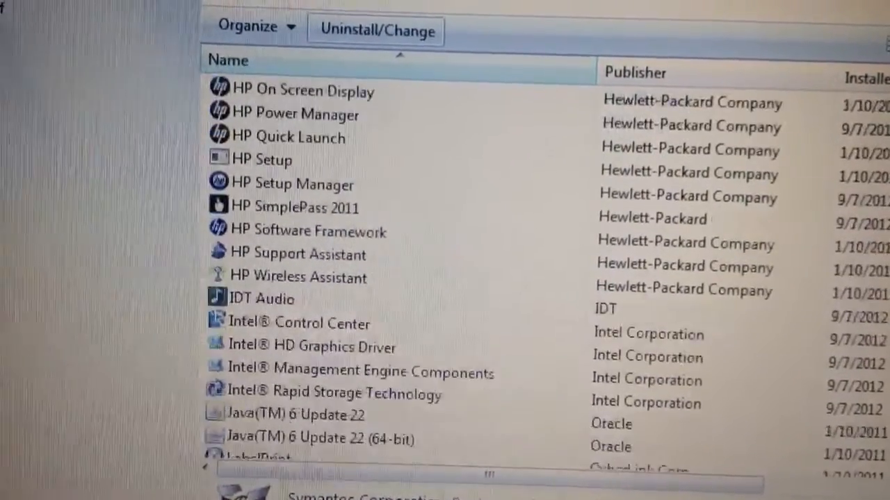
{"action": "scroll", "scroll_direction": "down", "scroll_amount": 3}
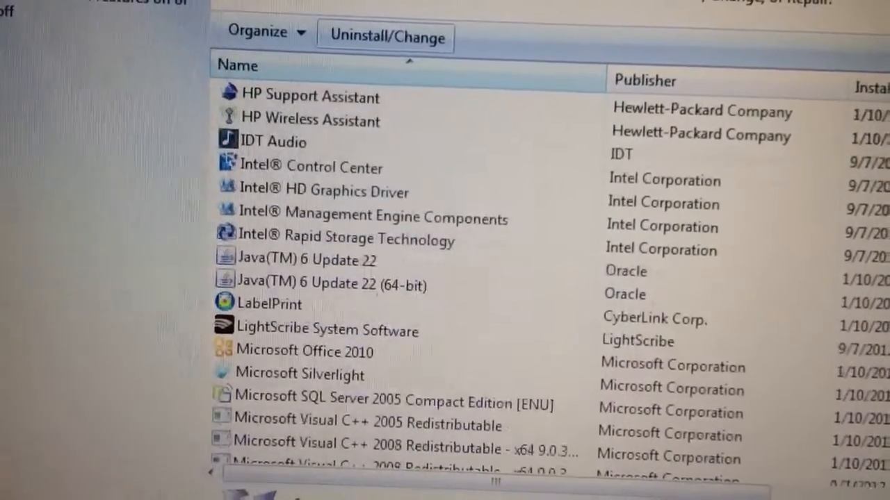
{"action": "scroll", "scroll_direction": "down", "scroll_amount": 3}
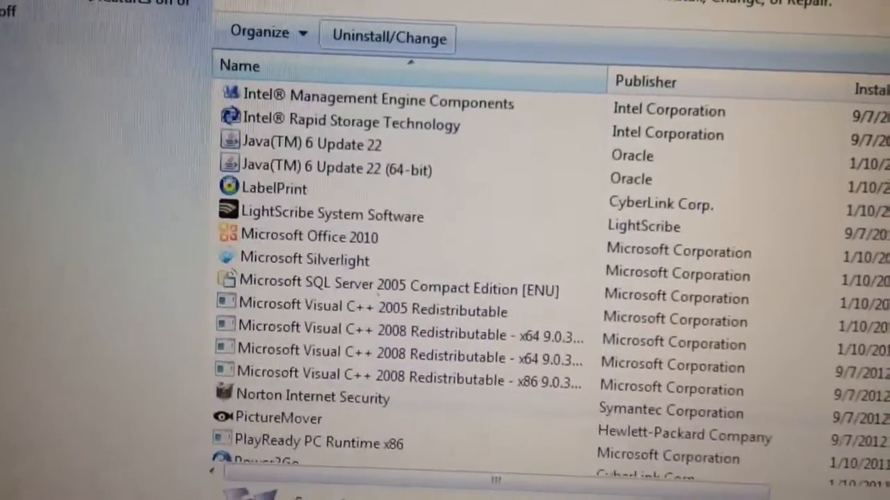
{"action": "scroll", "scroll_direction": "down", "scroll_amount": 3}
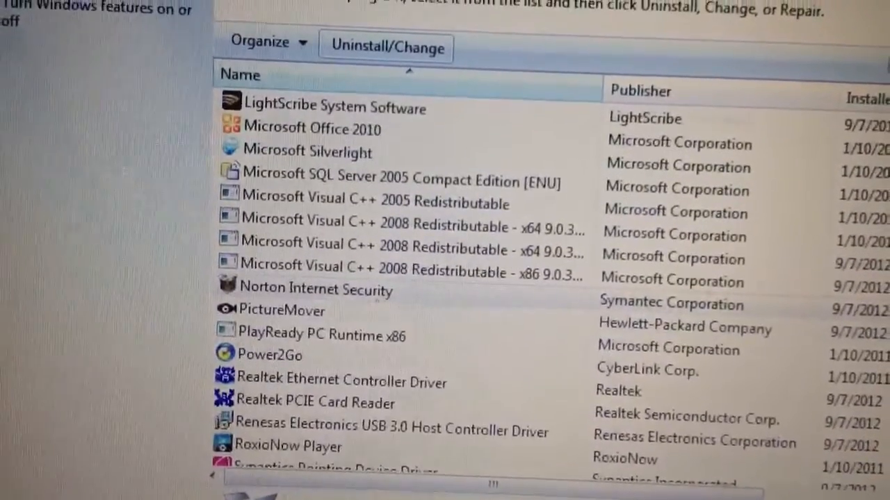
{"action": "scroll", "scroll_direction": "down", "scroll_amount": 3}
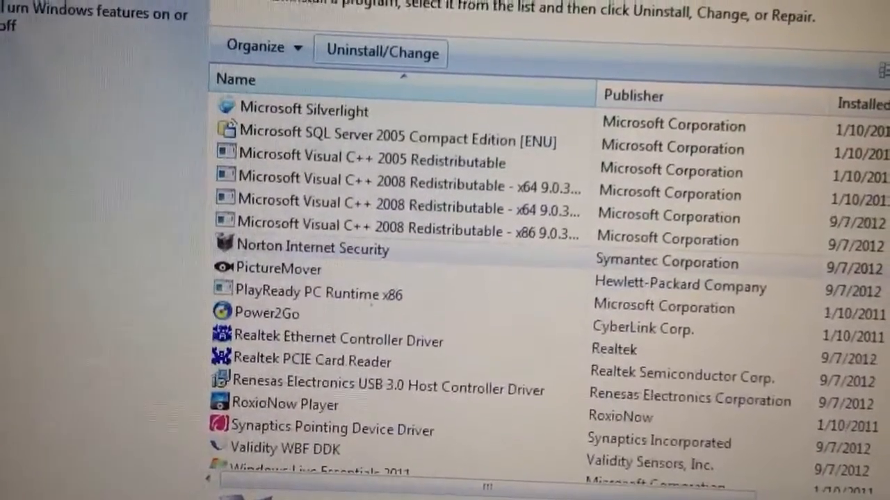
{"action": "scroll", "scroll_direction": "down", "scroll_amount": 3}
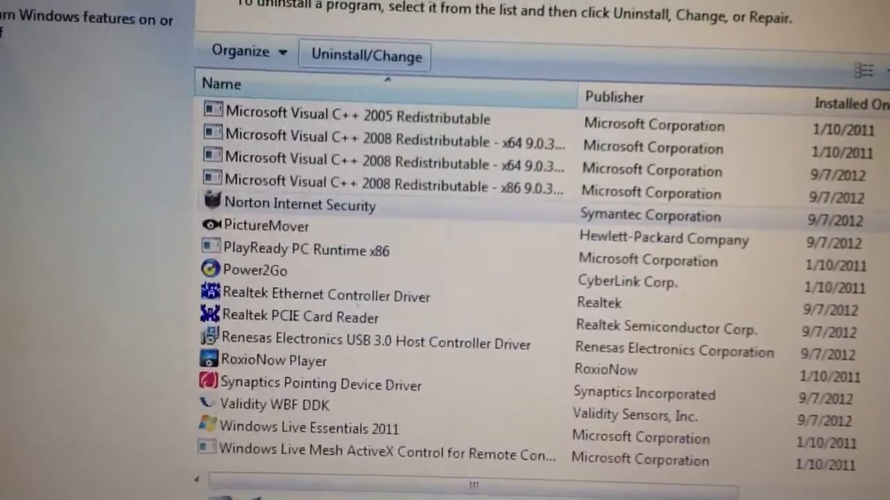